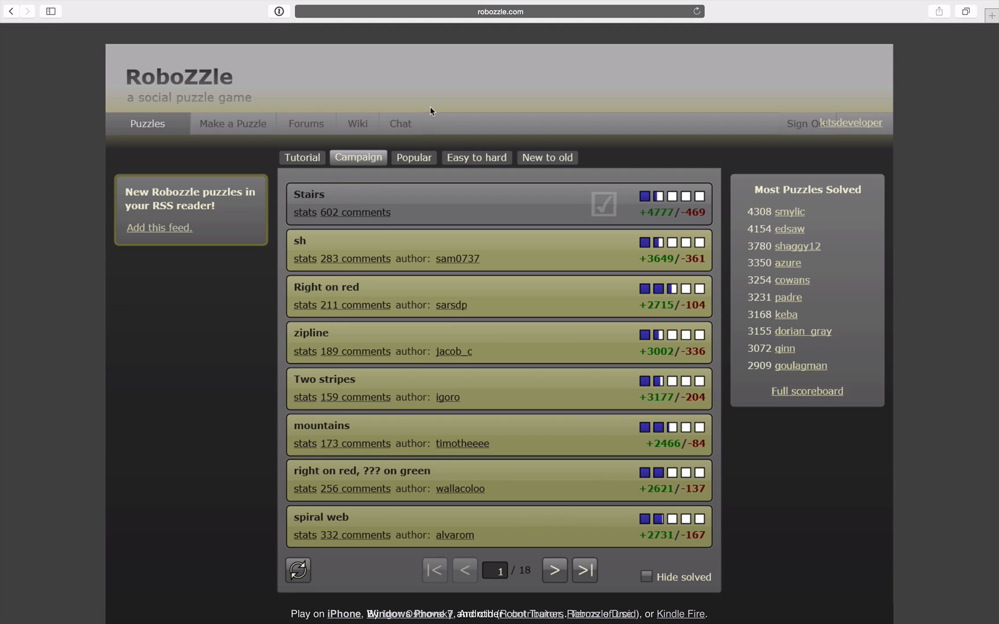
pyautogui.moveTo(218, 338)
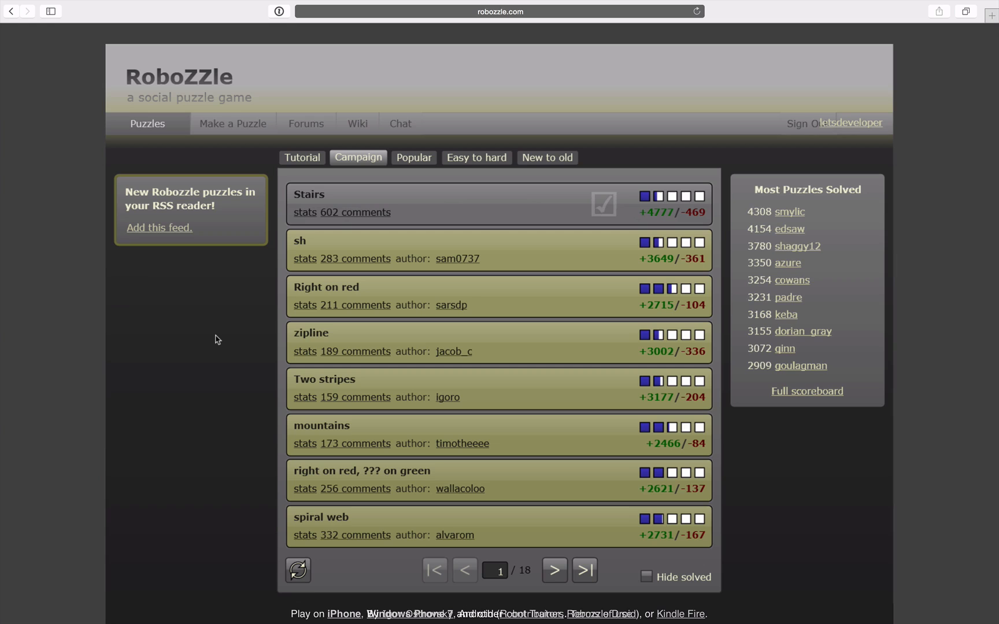
pyautogui.moveTo(199, 97)
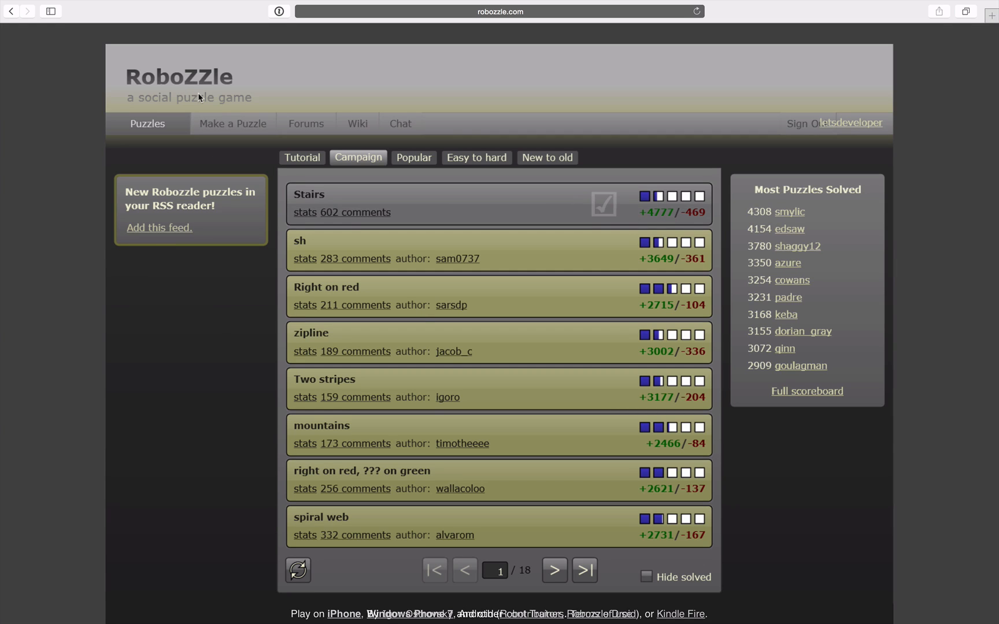
pyautogui.moveTo(157, 375)
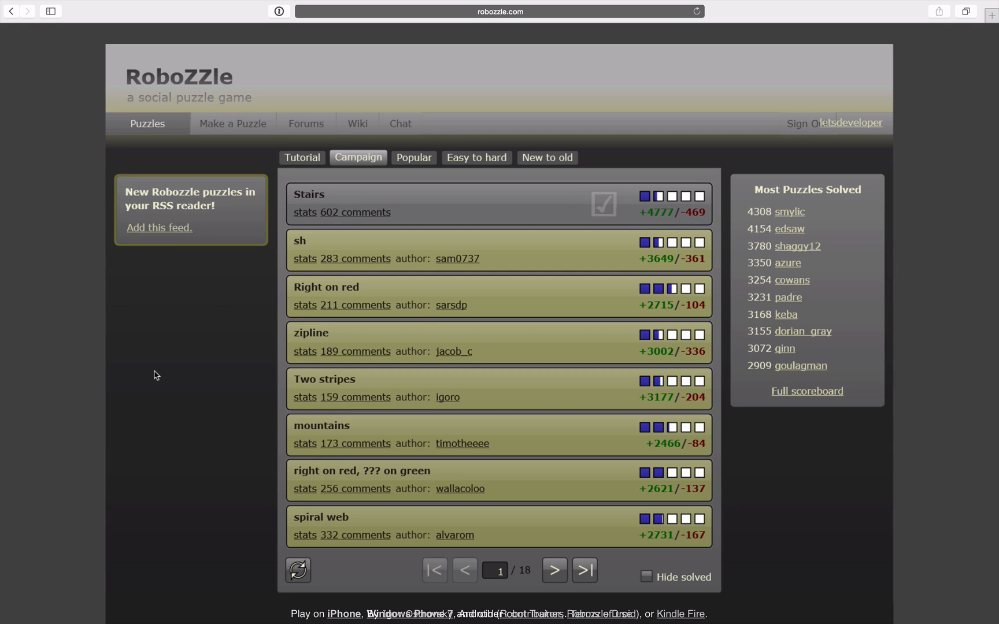
# Load the Stairs puzzle from the Campaign list and place a forward move in F1's first slot
pyautogui.click(805, 189)
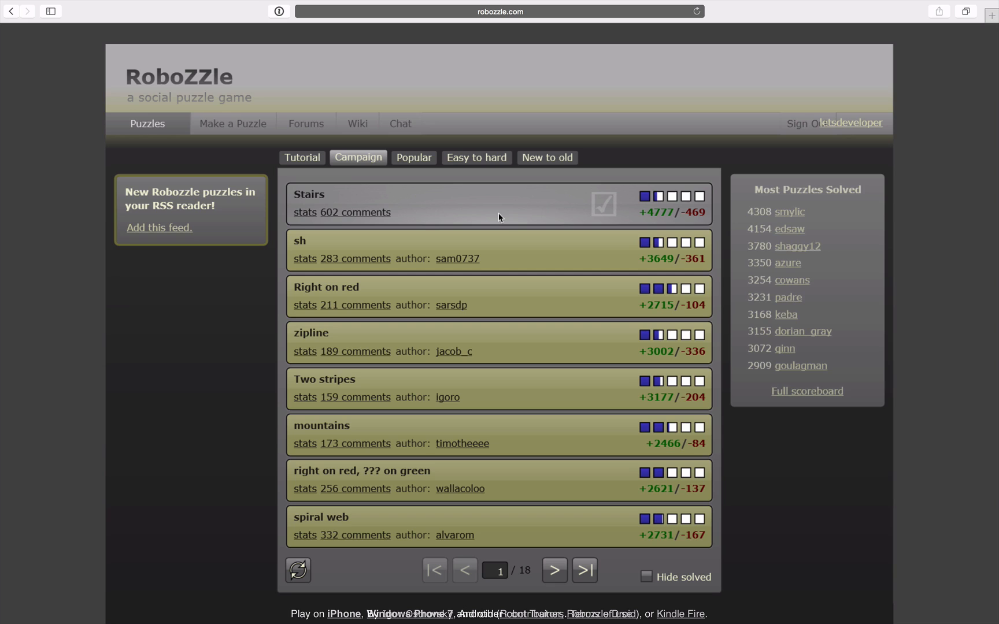
pyautogui.moveTo(561, 204)
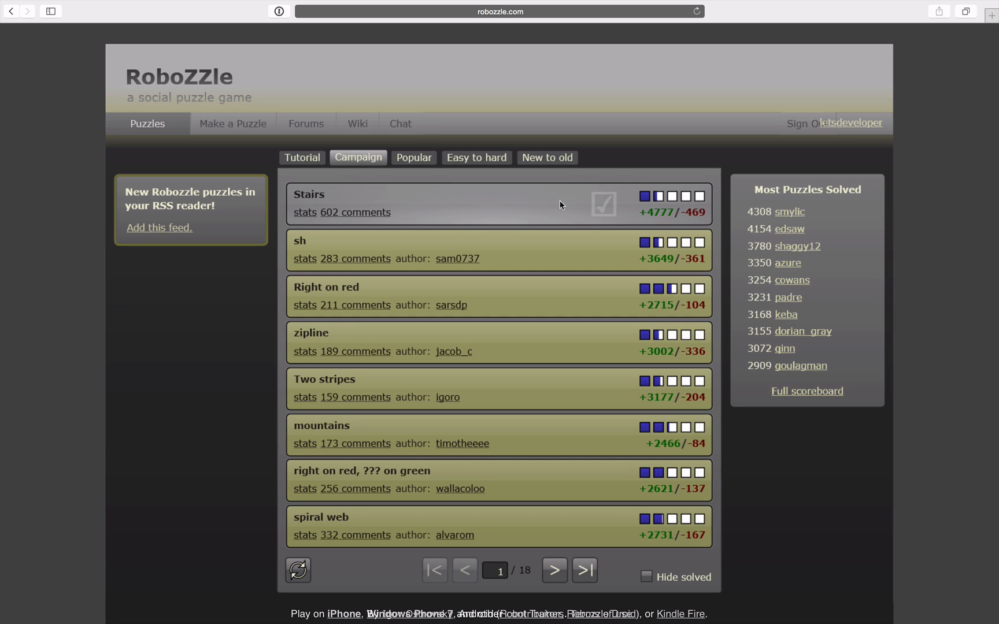
pyautogui.moveTo(579, 328)
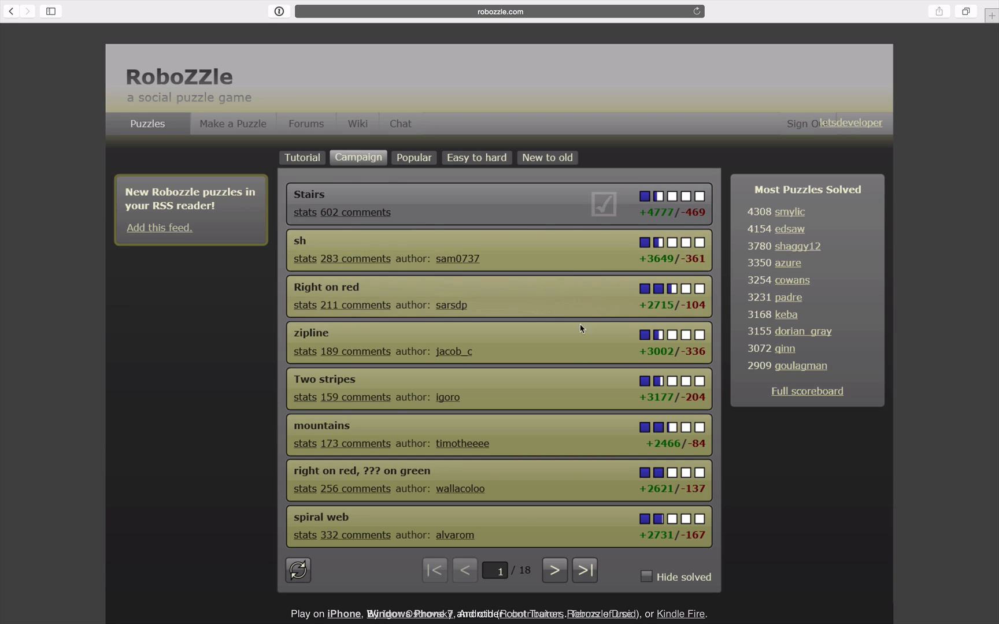
pyautogui.moveTo(561, 205)
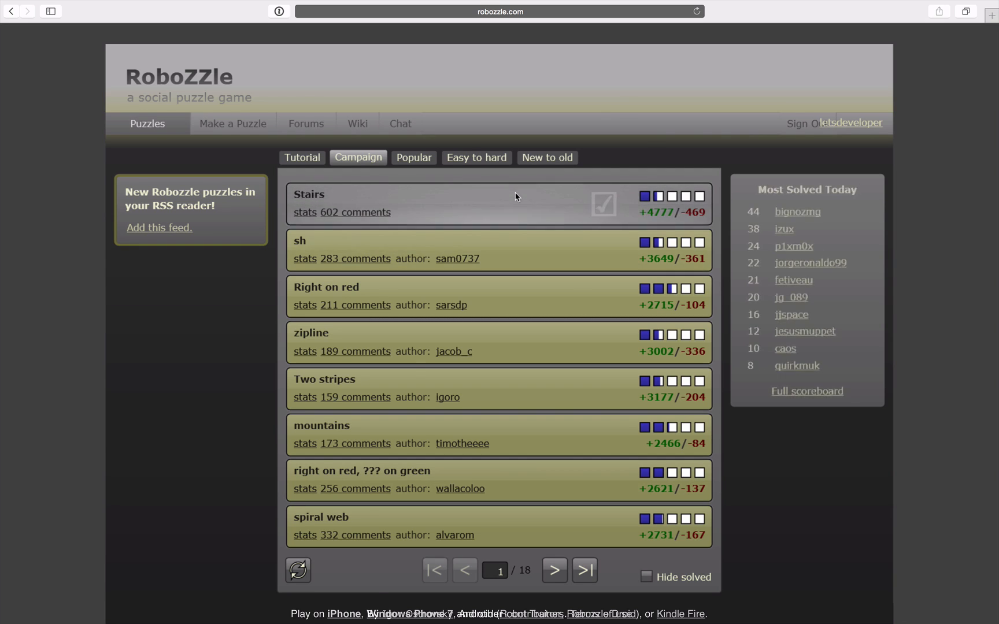
pyautogui.click(309, 194)
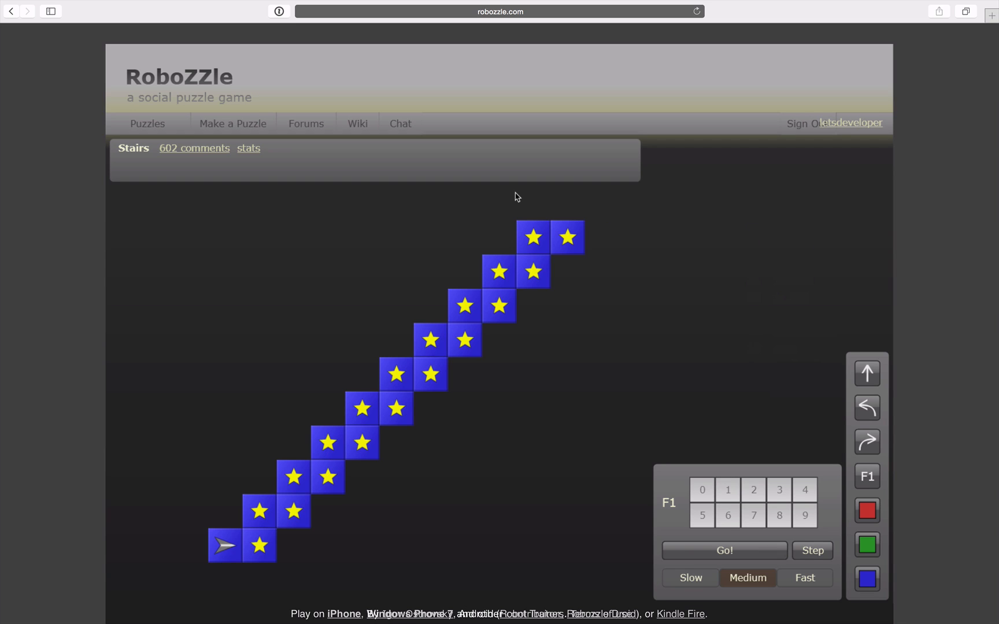
pyautogui.moveTo(400, 455)
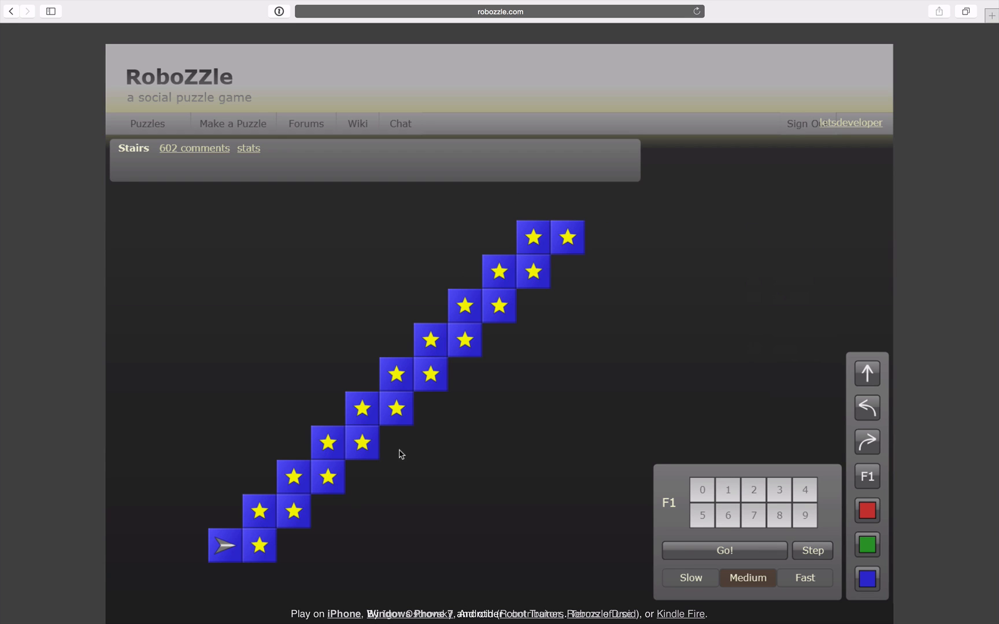
pyautogui.moveTo(526, 488)
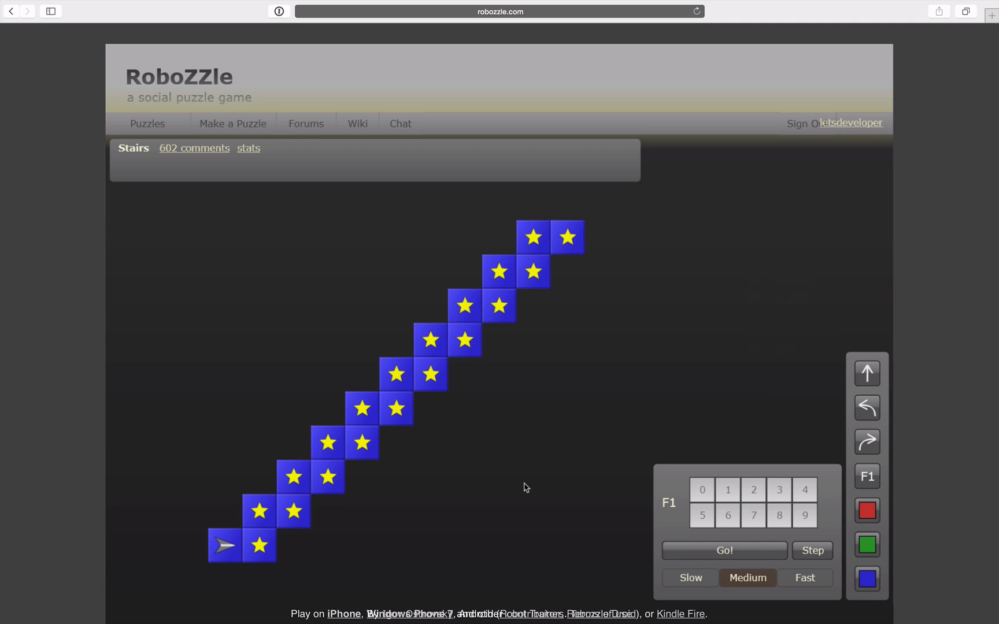
pyautogui.moveTo(576, 501)
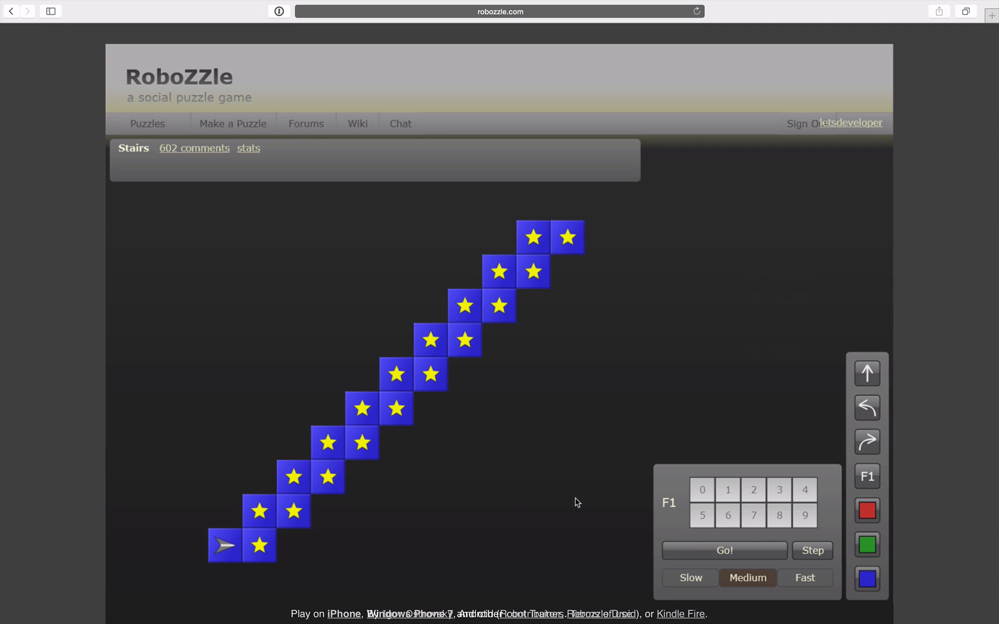
pyautogui.moveTo(688, 428)
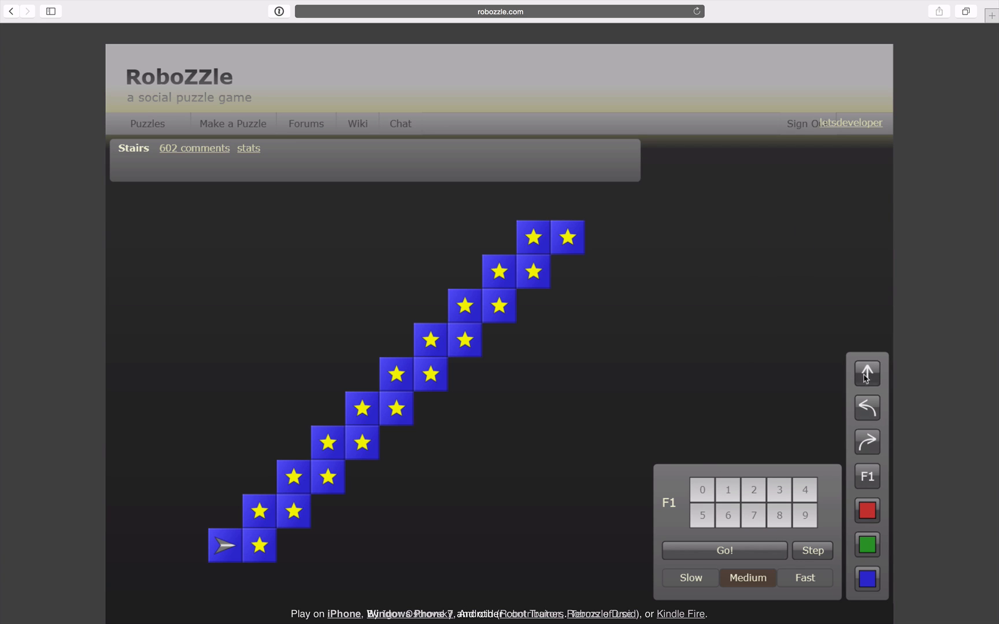
pyautogui.moveTo(772, 394)
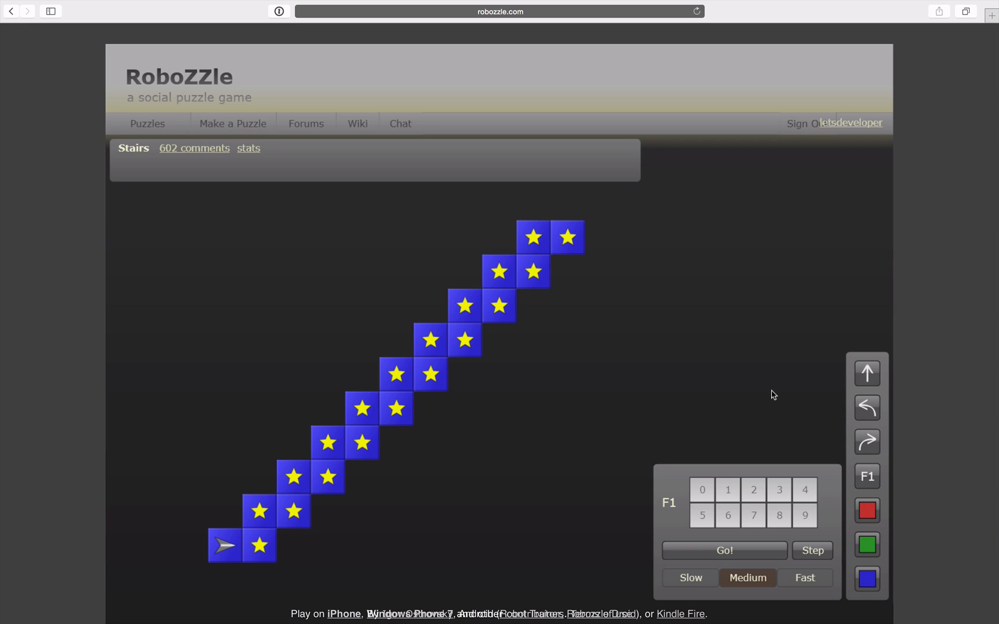
pyautogui.moveTo(771, 392)
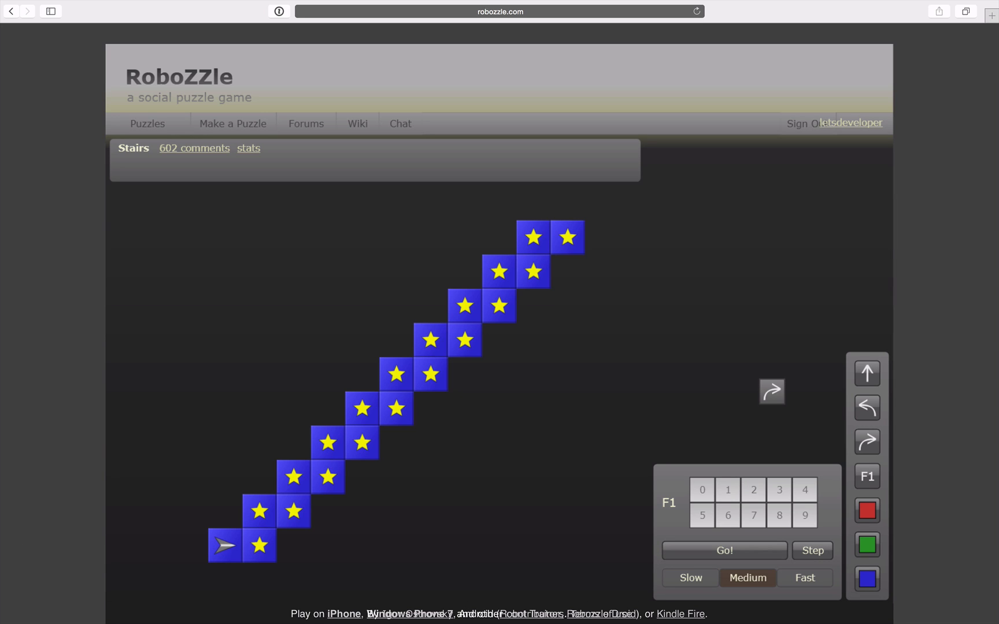
pyautogui.press('r')
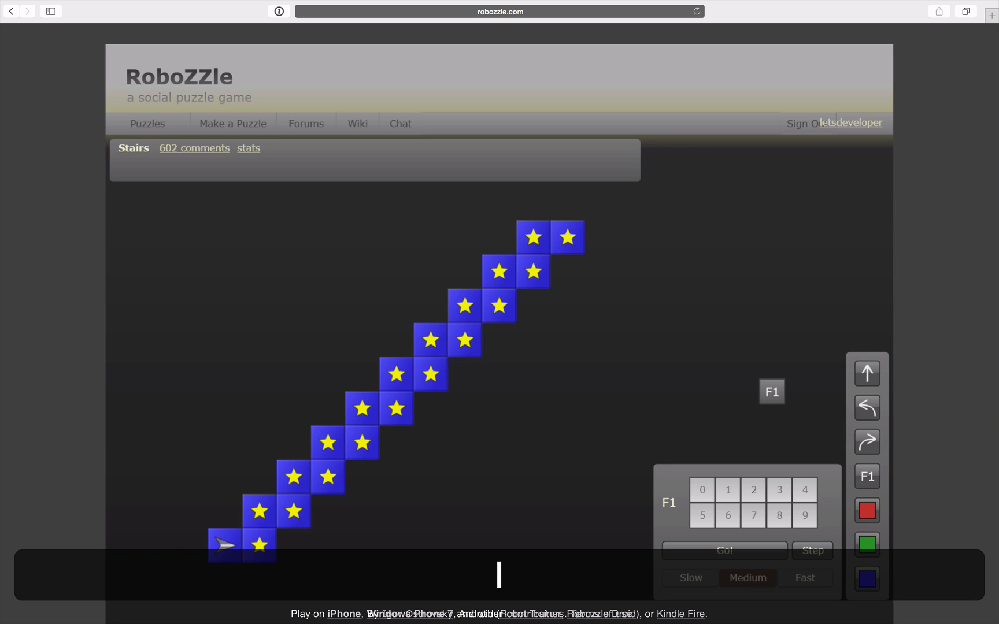
pyautogui.click(754, 490)
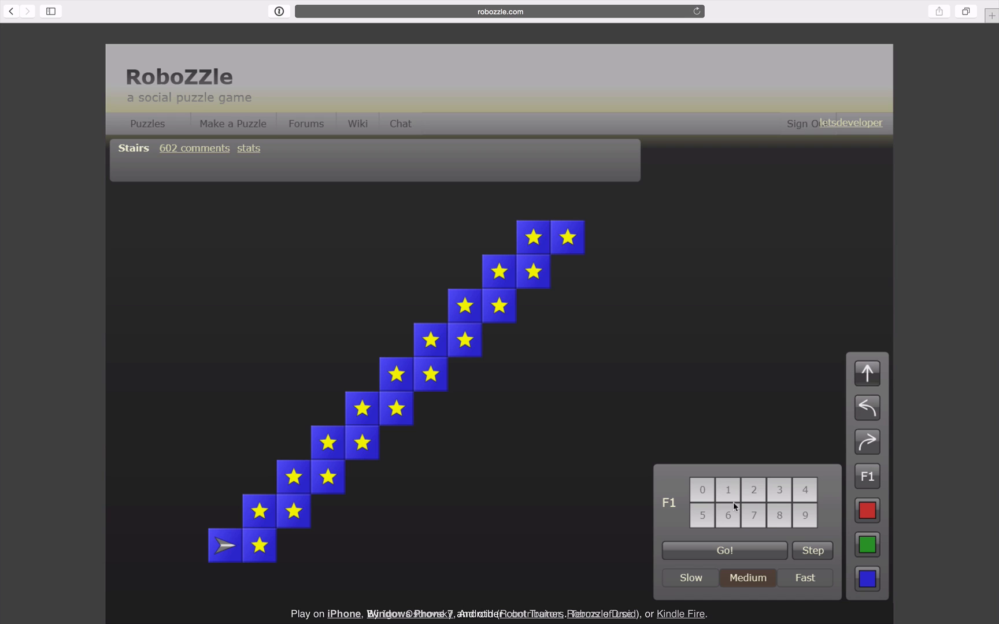
pyautogui.moveTo(693, 457)
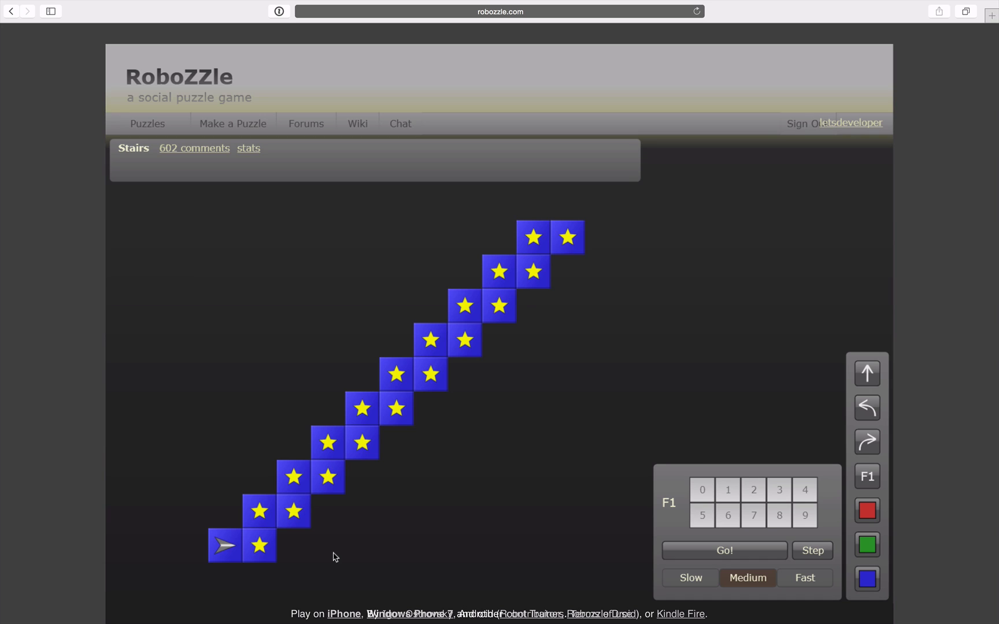
pyautogui.moveTo(222, 552)
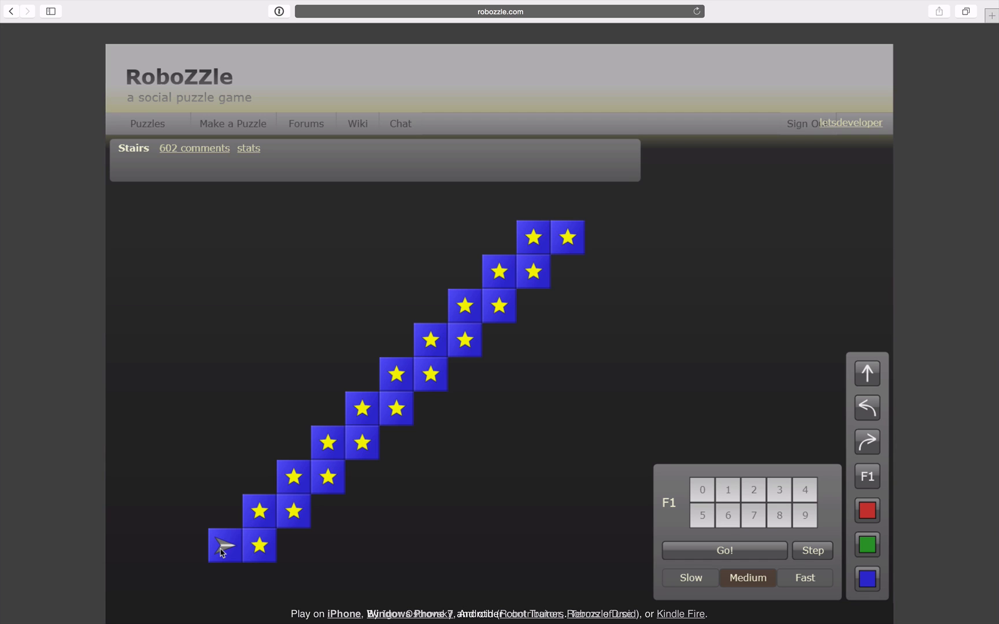
pyautogui.moveTo(265, 547)
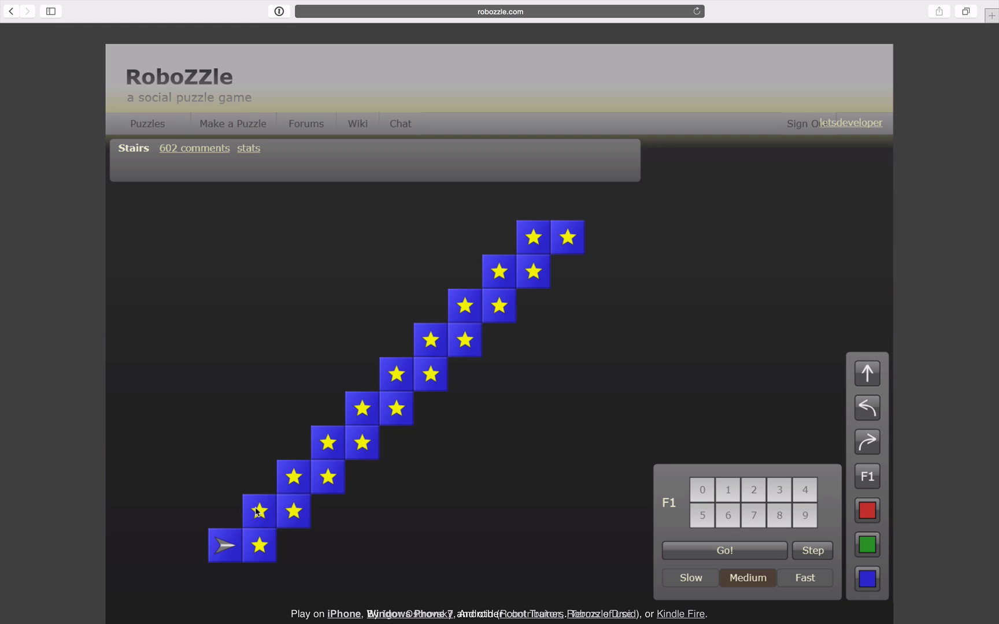
pyautogui.moveTo(265, 502)
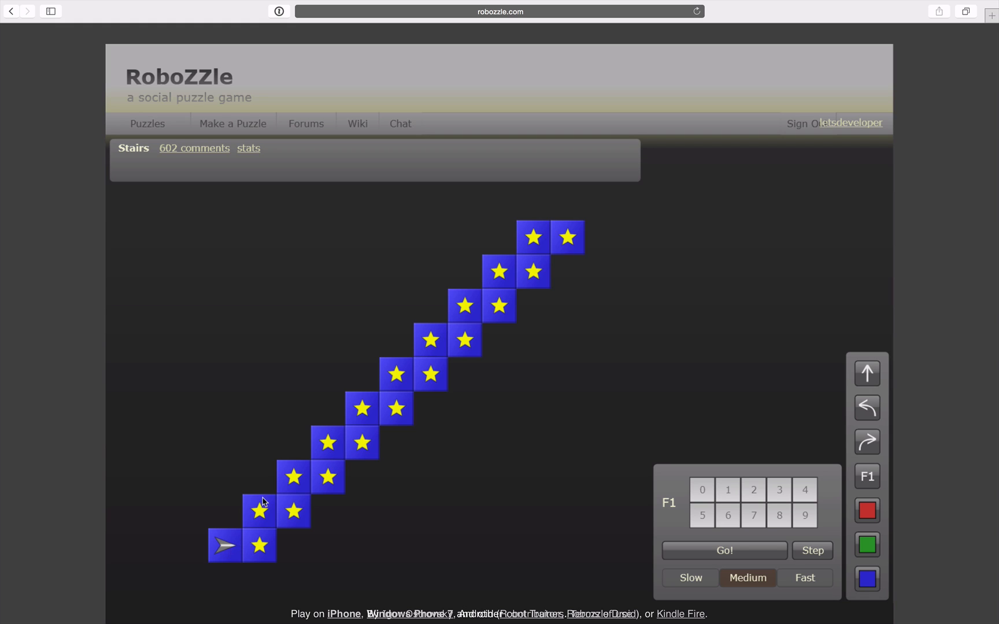
pyautogui.moveTo(254, 518)
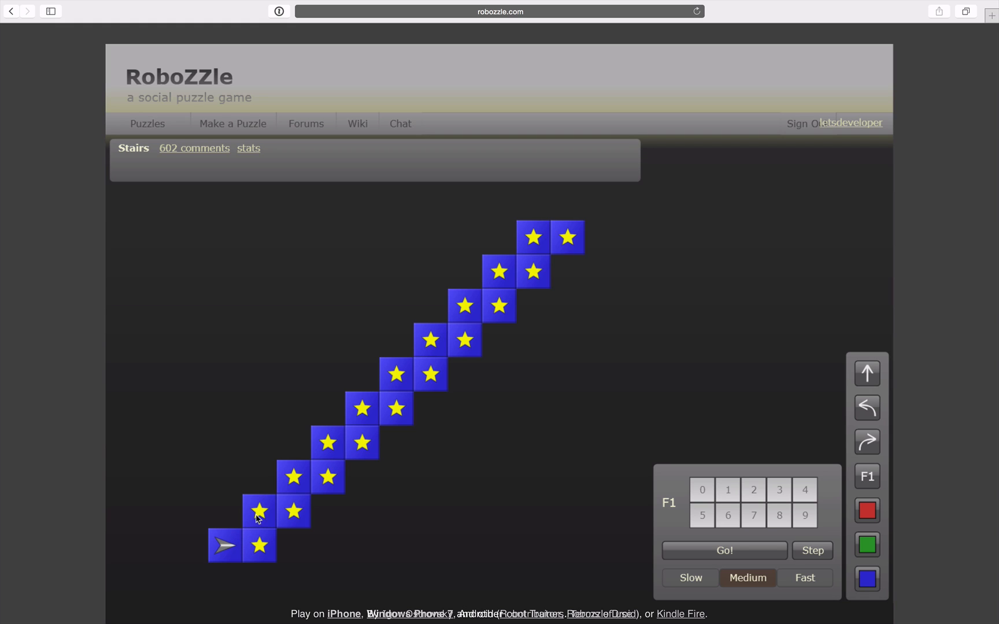
pyautogui.moveTo(252, 519)
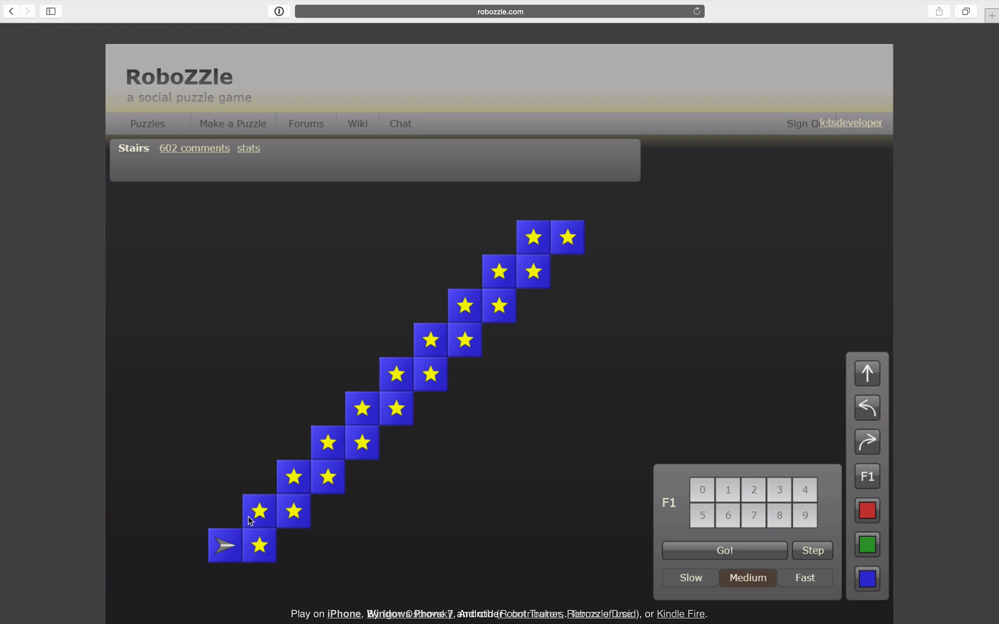
pyautogui.moveTo(662, 423)
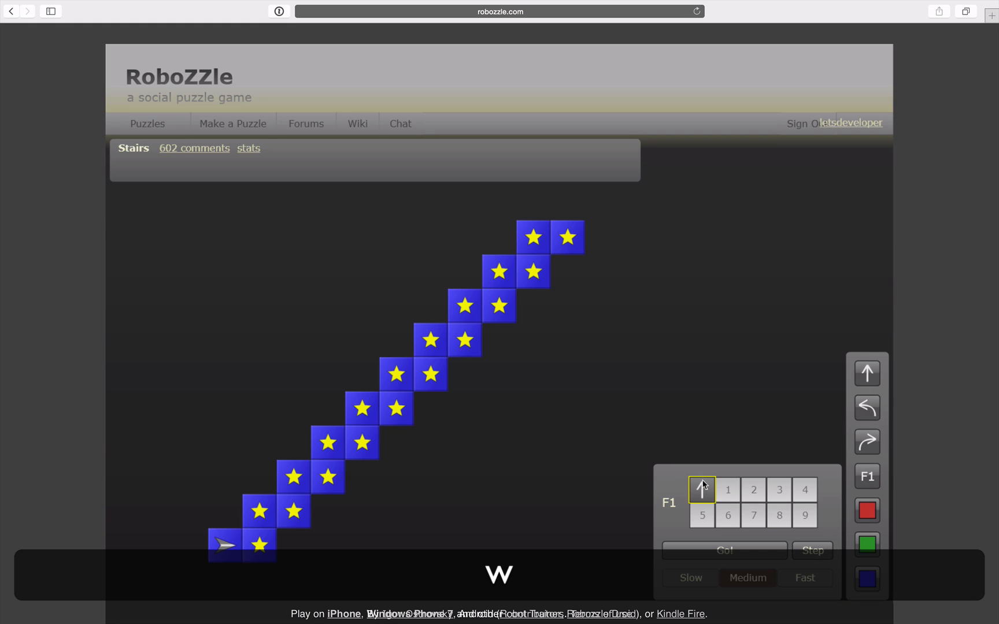
# Fill F1 slots 2-5 with turn left, forward, turn right and a recursive F1 call
pyautogui.click(727, 490)
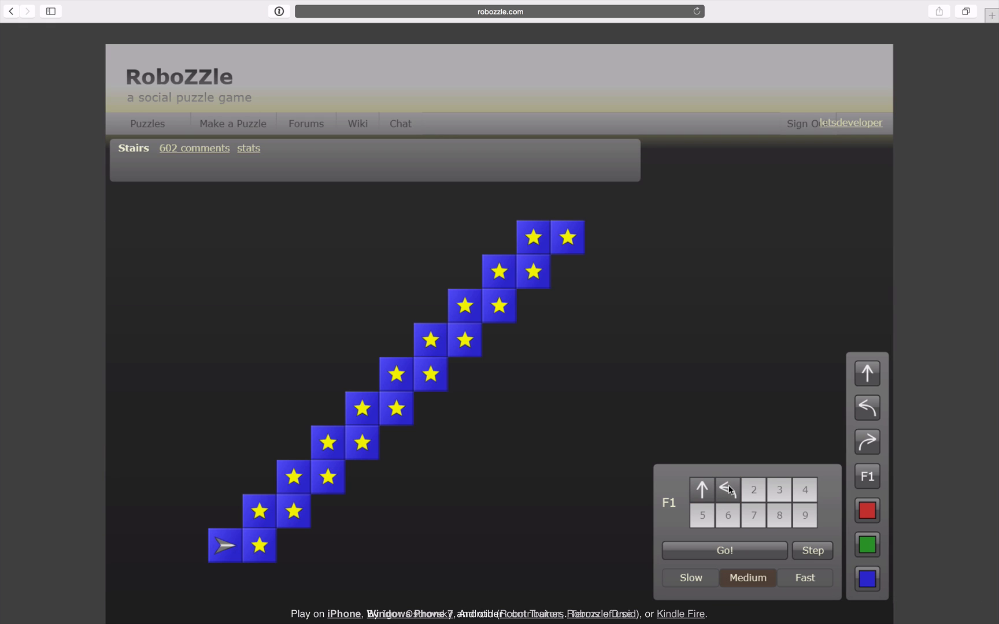
pyautogui.click(752, 490)
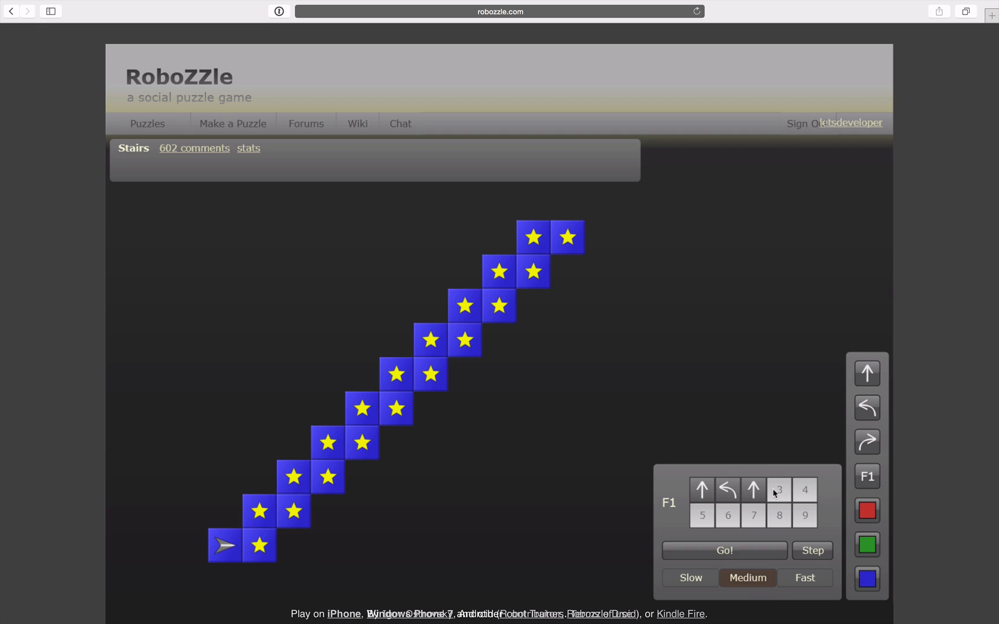
pyautogui.click(778, 490)
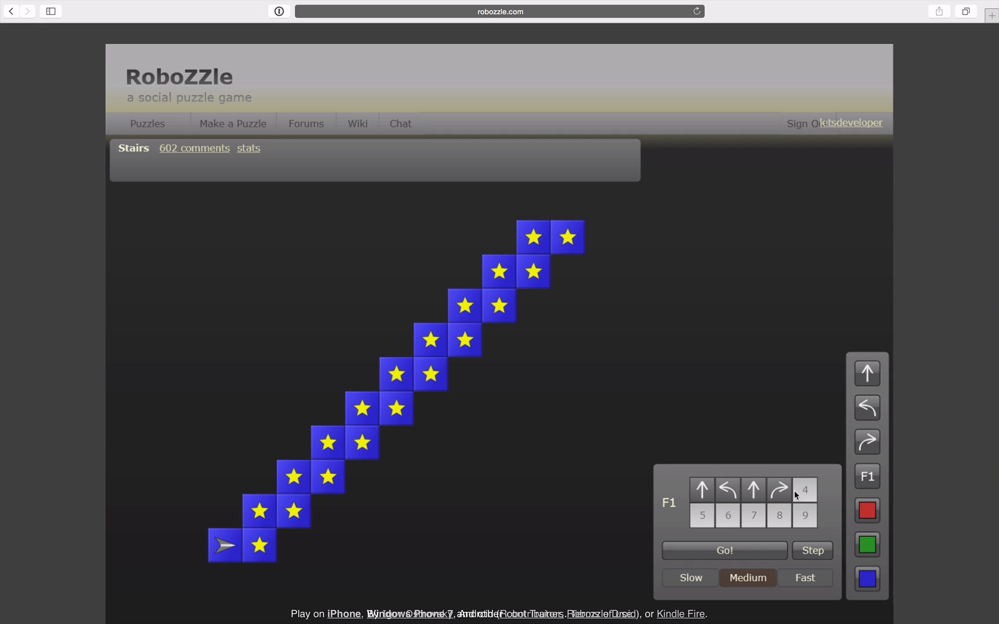
pyautogui.click(804, 490)
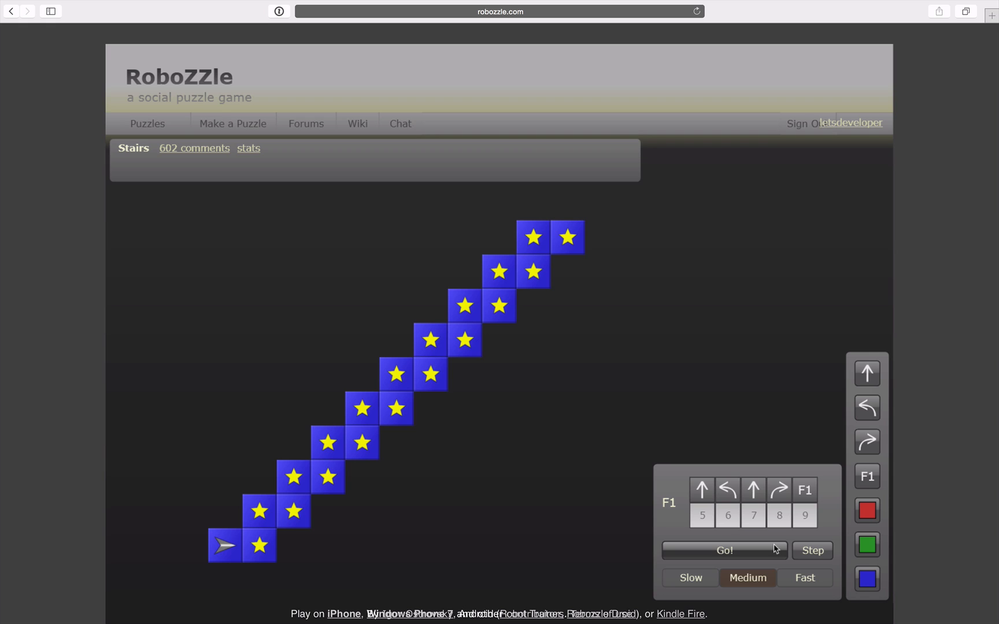
# Start the program with Go! and speed it up until the robot collects every star
pyautogui.click(723, 550)
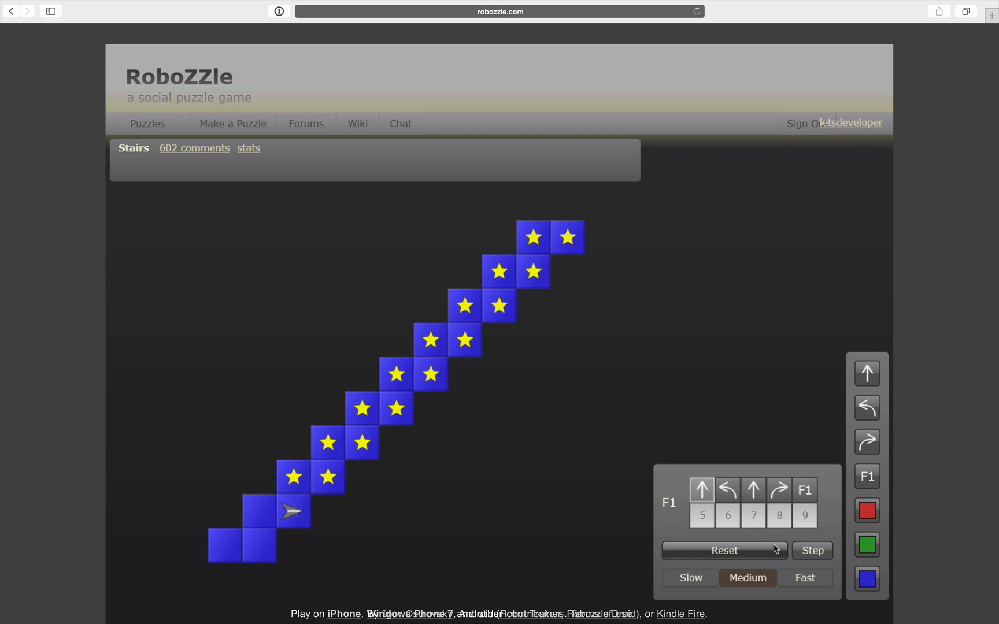
pyautogui.click(811, 550)
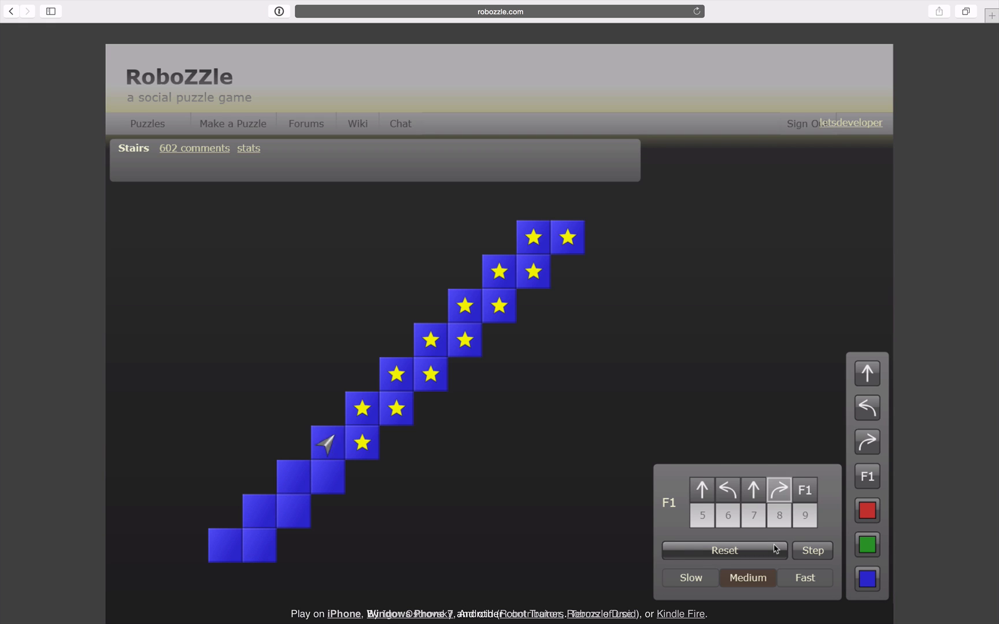
pyautogui.click(812, 551)
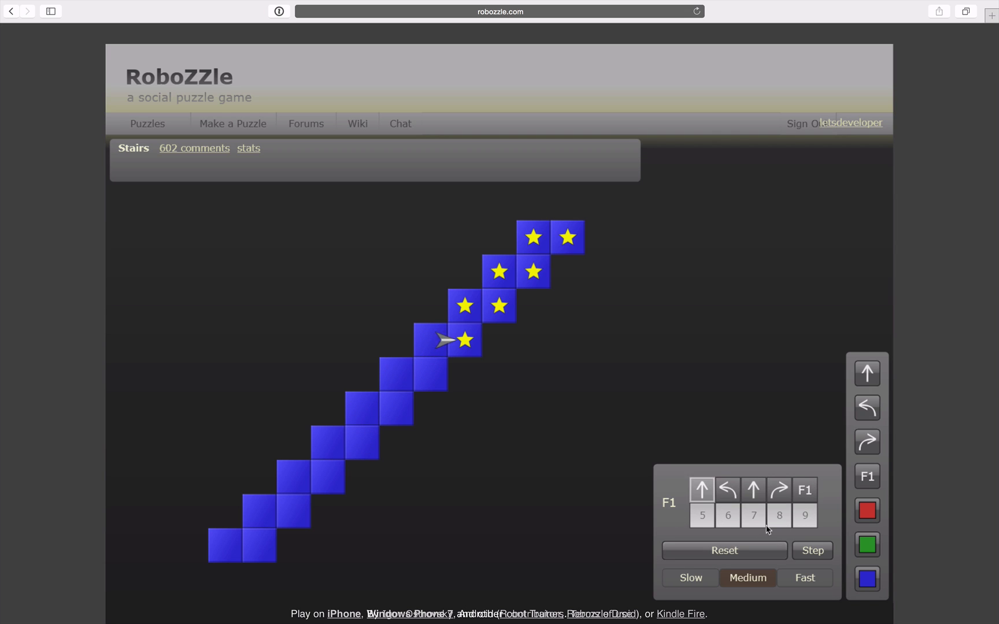
pyautogui.click(812, 550)
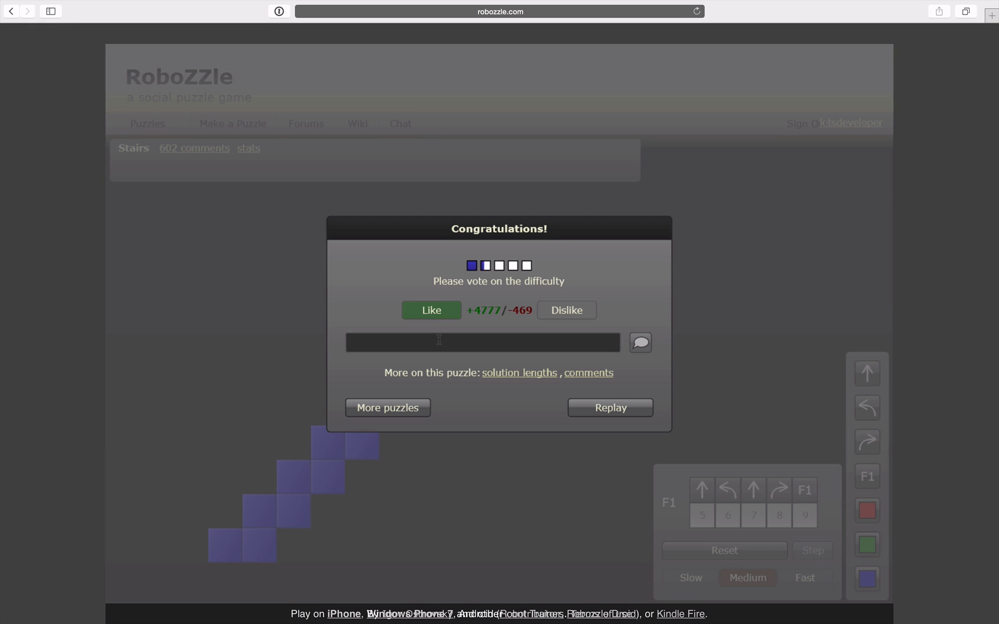
pyautogui.moveTo(463, 304)
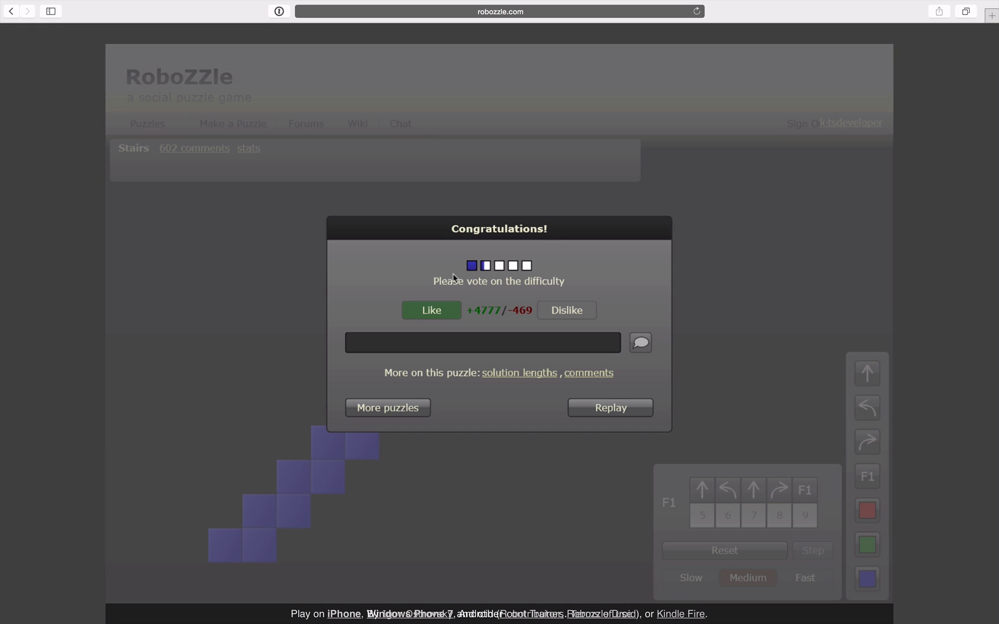
# Vote Stairs 'very easy', Like it, and return to the Campaign list via More puzzles
pyautogui.click(471, 266)
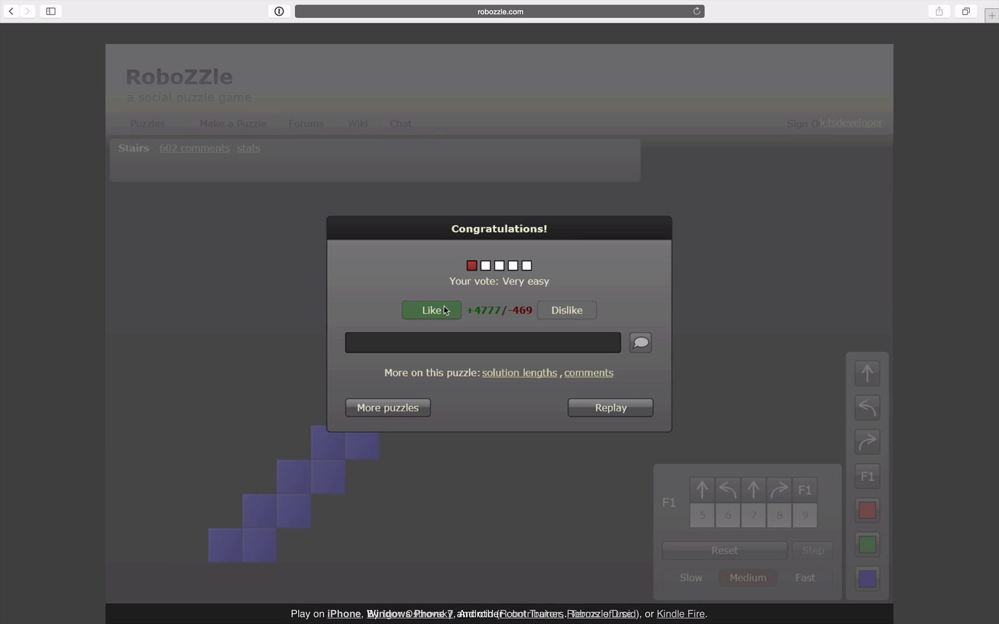
pyautogui.click(430, 310)
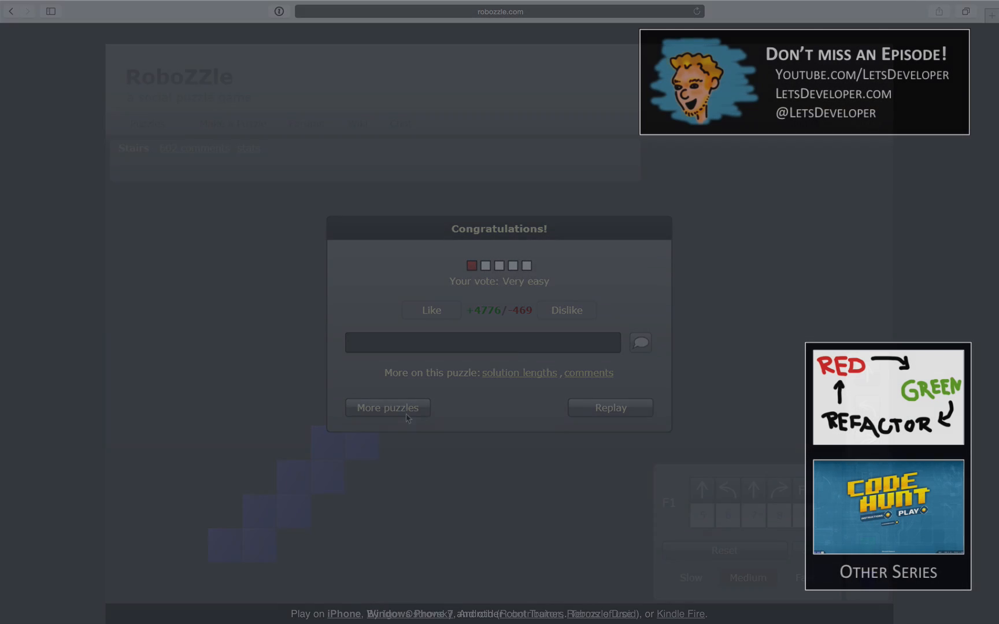
pyautogui.click(386, 408)
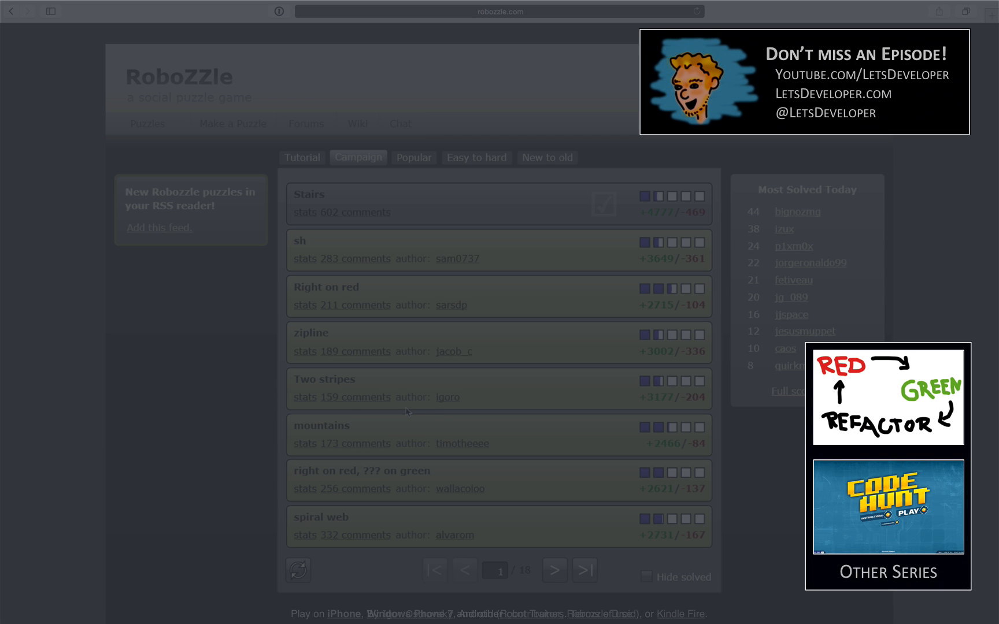